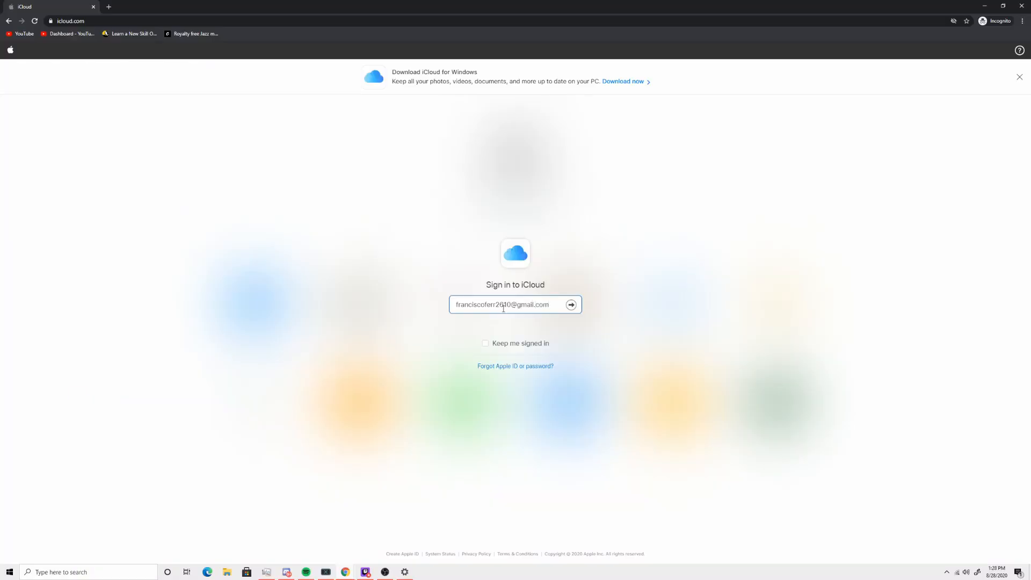
Submit the Apple ID and enter the password to sign in to iCloud.com
{"action": "left_click", "coordinate": [570, 304]}
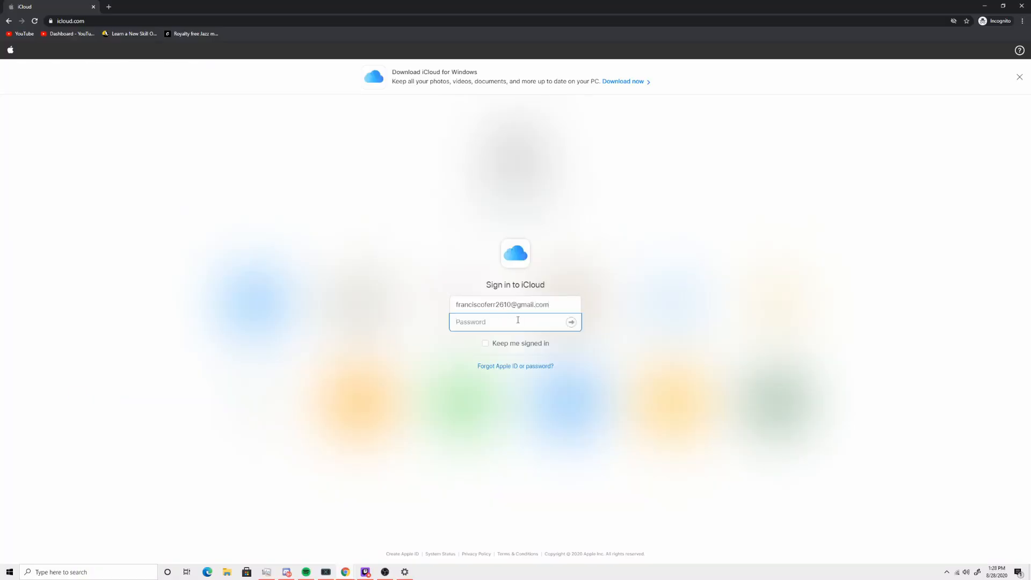
{"action": "left_click", "coordinate": [570, 321]}
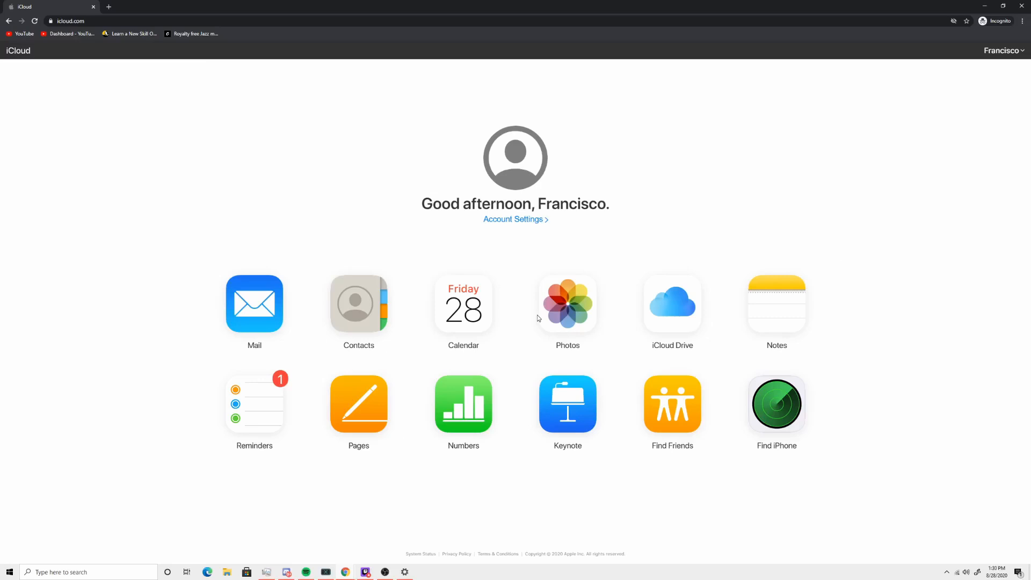
In Find iPhone, select the iPad from All Devices and start Erase iPad
{"action": "left_click", "coordinate": [776, 403]}
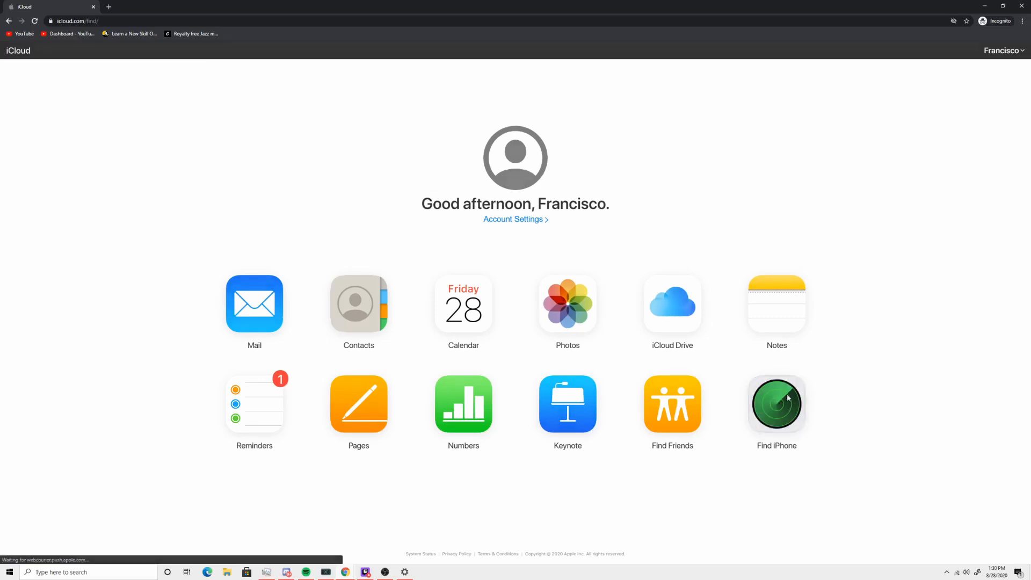
{"action": "left_click", "coordinate": [776, 404]}
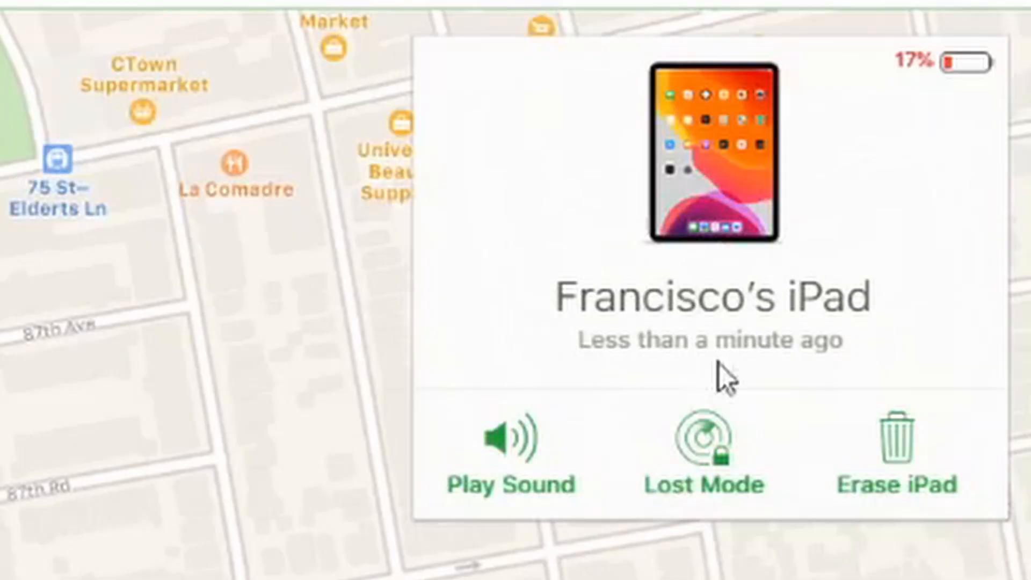
{"action": "mouse_move", "coordinate": [914, 480]}
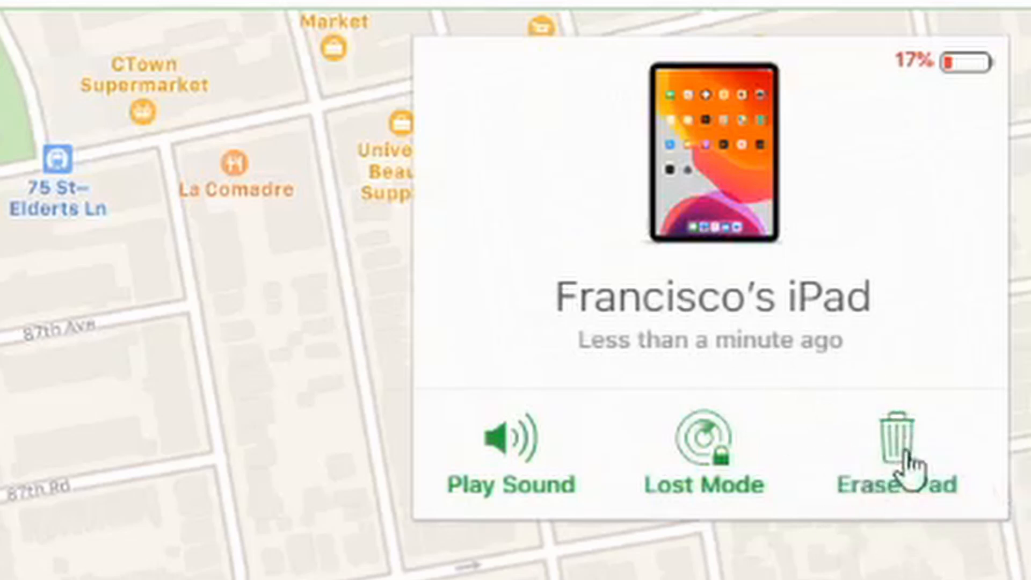
{"action": "left_click", "coordinate": [894, 453]}
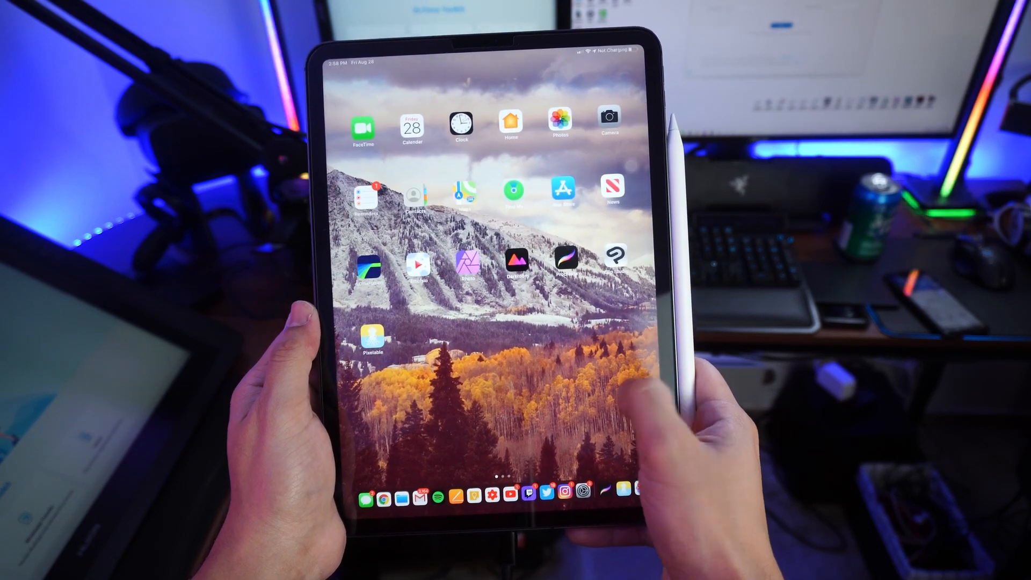
{"action": "scroll", "scroll_direction": "left", "scroll_amount": 3}
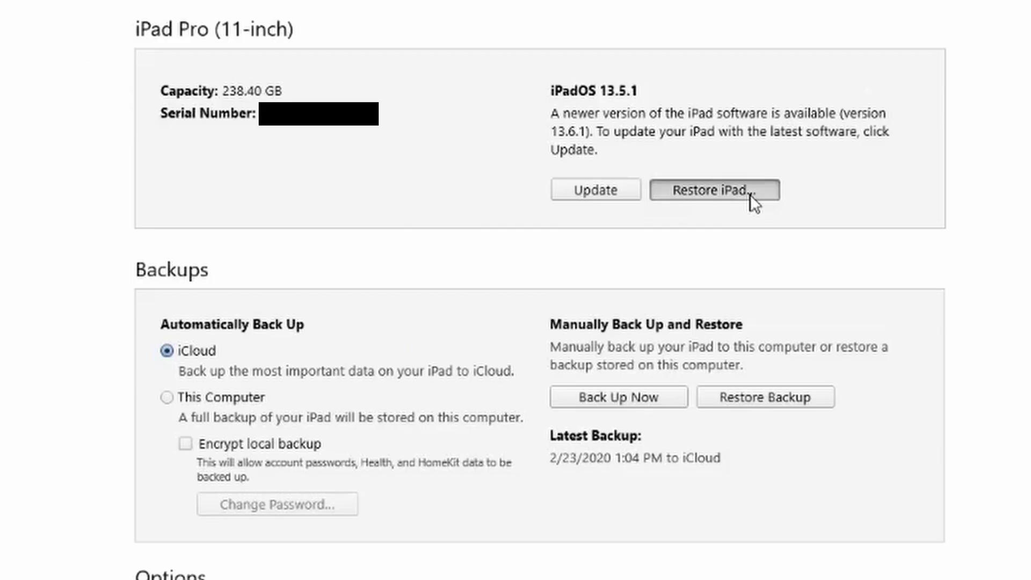
From the iPad's Summary page in iTunes, start Restore iPad to factory software
{"action": "left_click", "coordinate": [713, 190]}
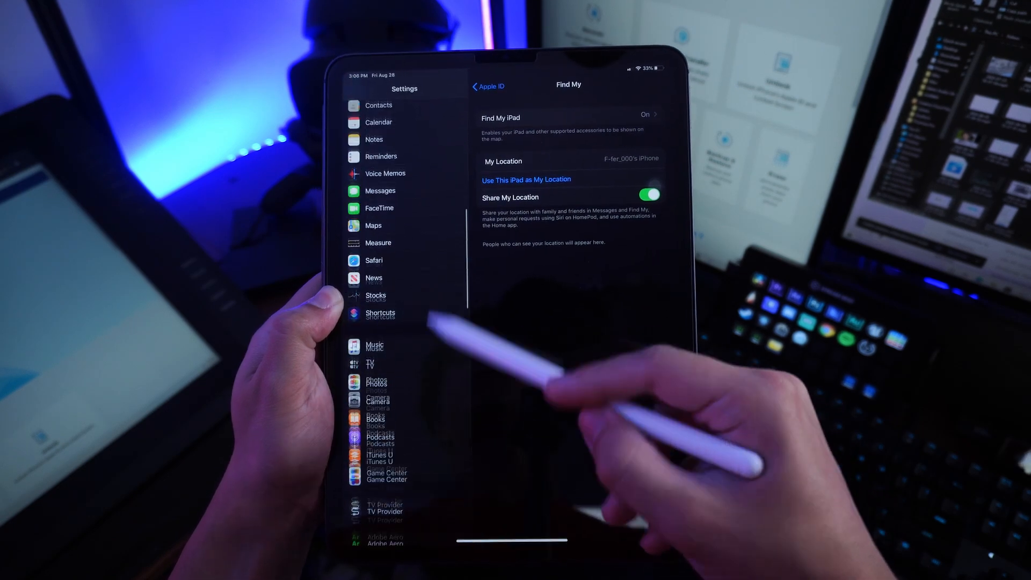
{"action": "scroll", "scroll_direction": "down", "scroll_amount": 3}
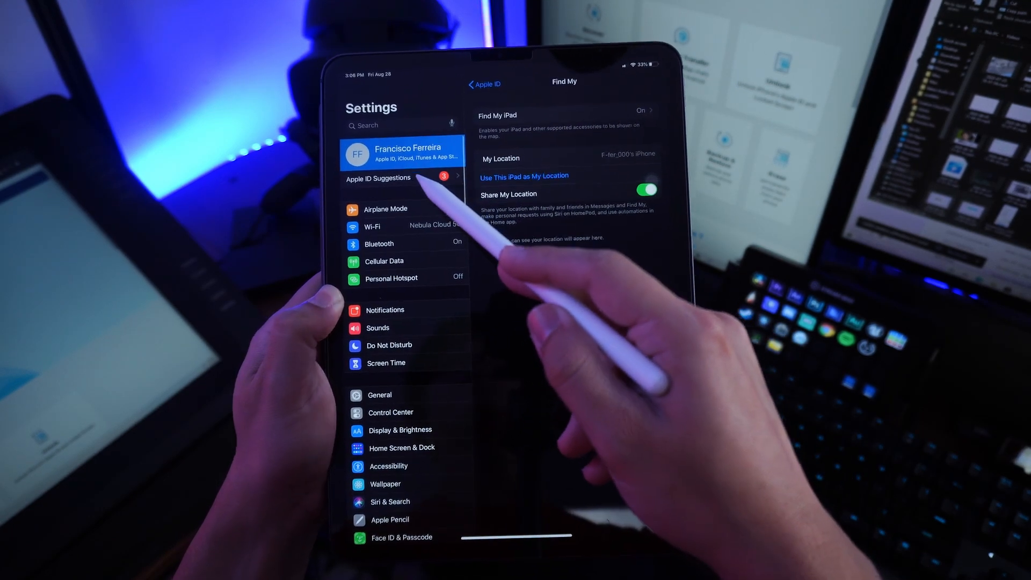